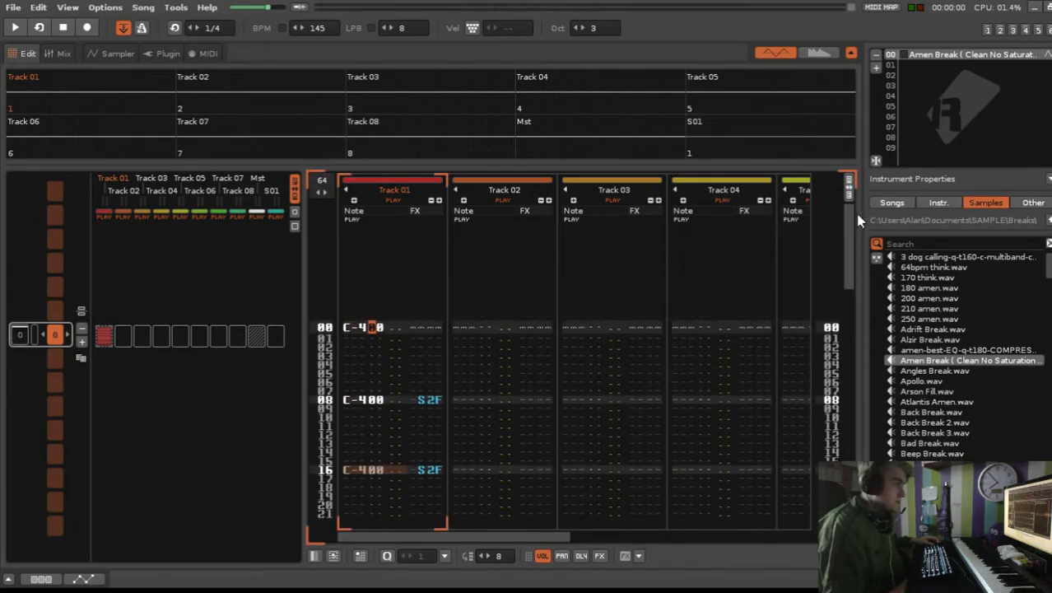
- Enter C-4 on rows 24 and 28 with S47 on row 28, then view the Amen Break waveform
scroll("down", 3)
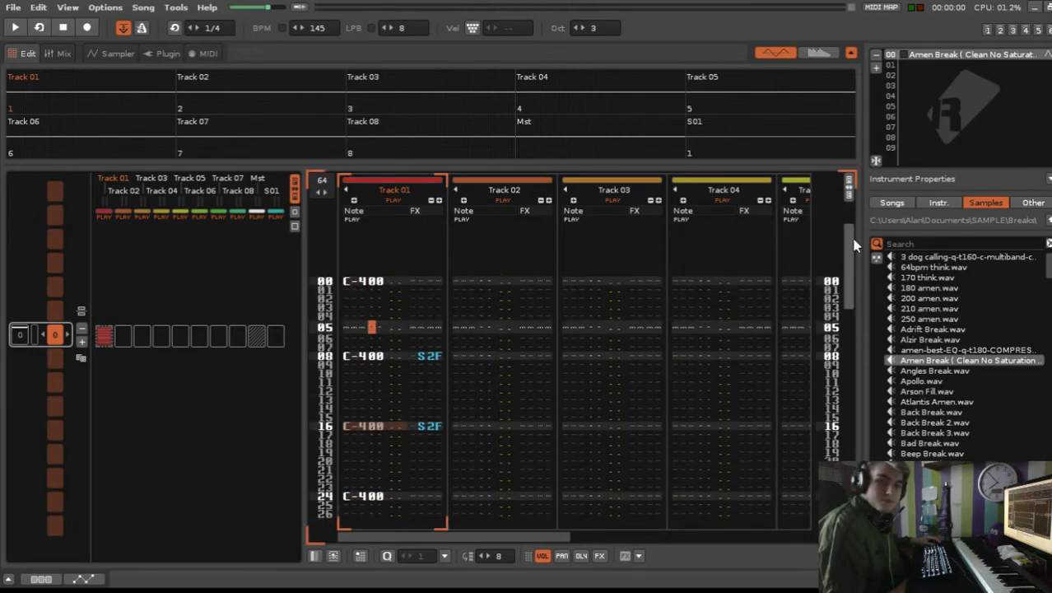
scroll("down", 3)
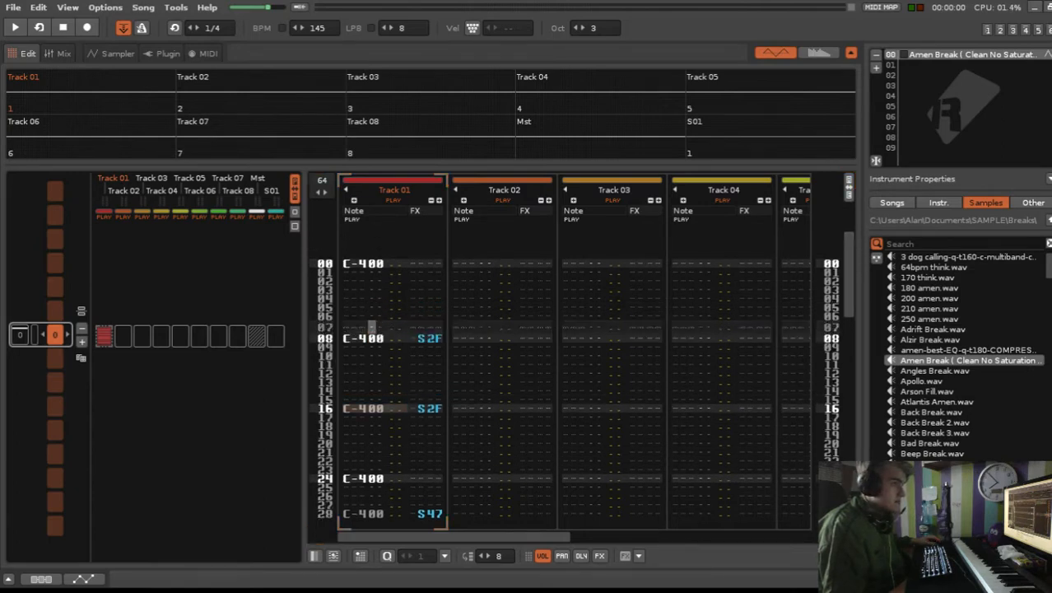
left_click(118, 52)
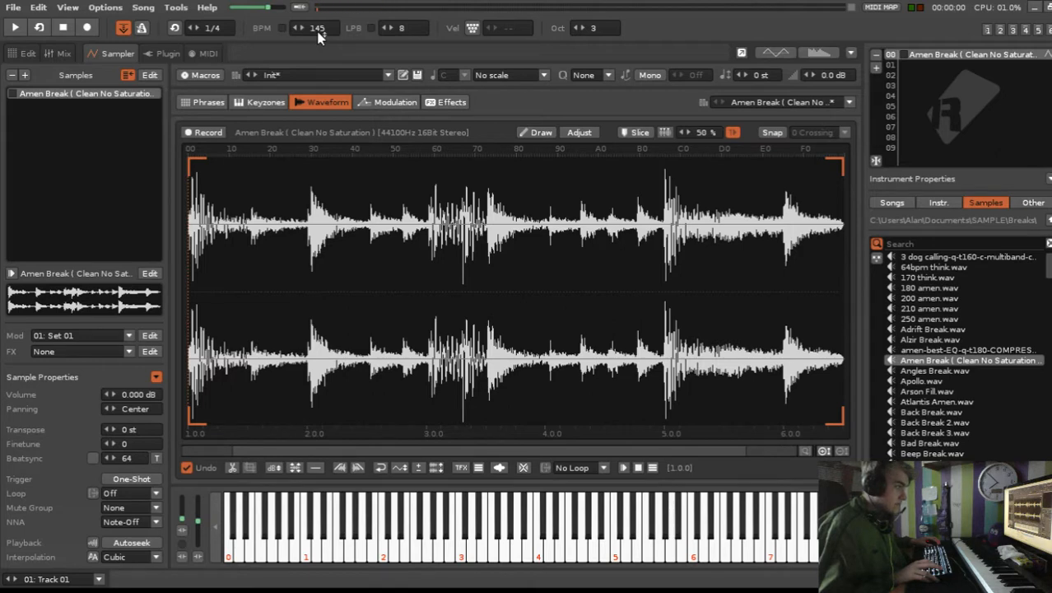
- Add C-4 notes with S30, S47, S47, S30 on rows 32, 36, 40, 48 and play from the top
left_click(28, 53)
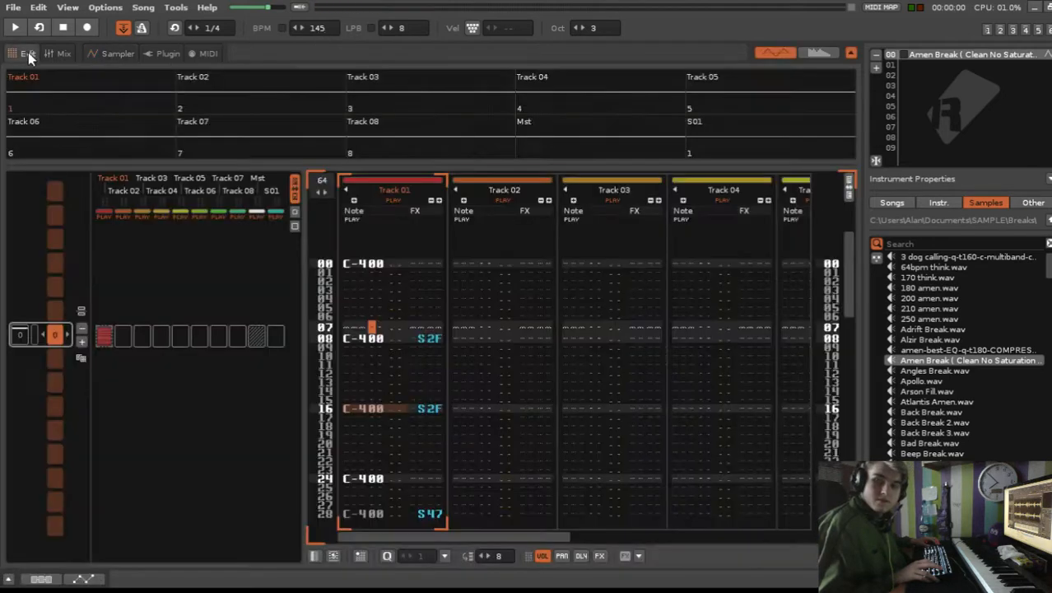
scroll("down", 3)
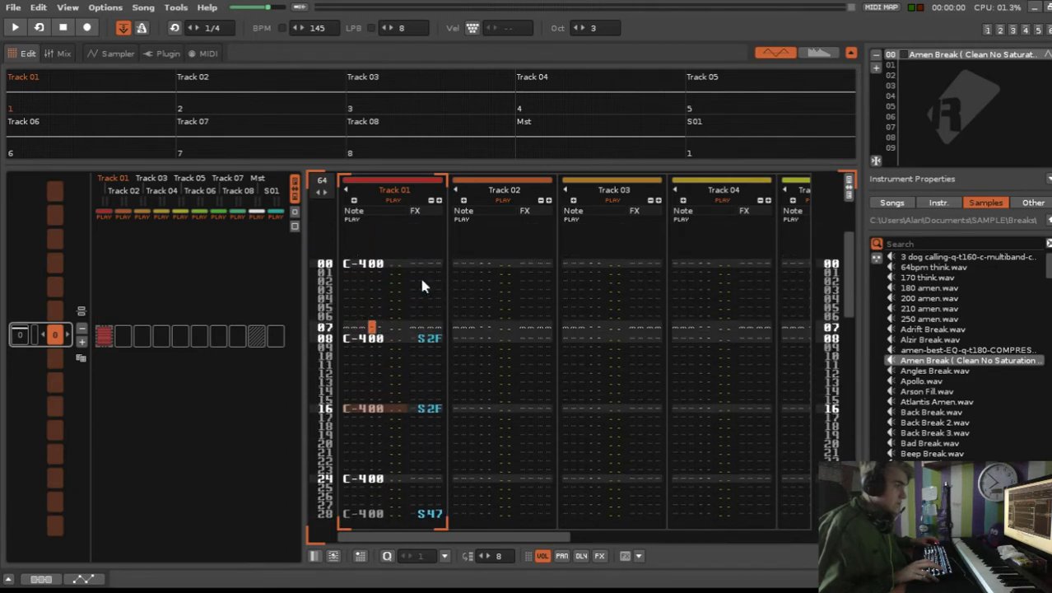
mouse_move(471, 288)
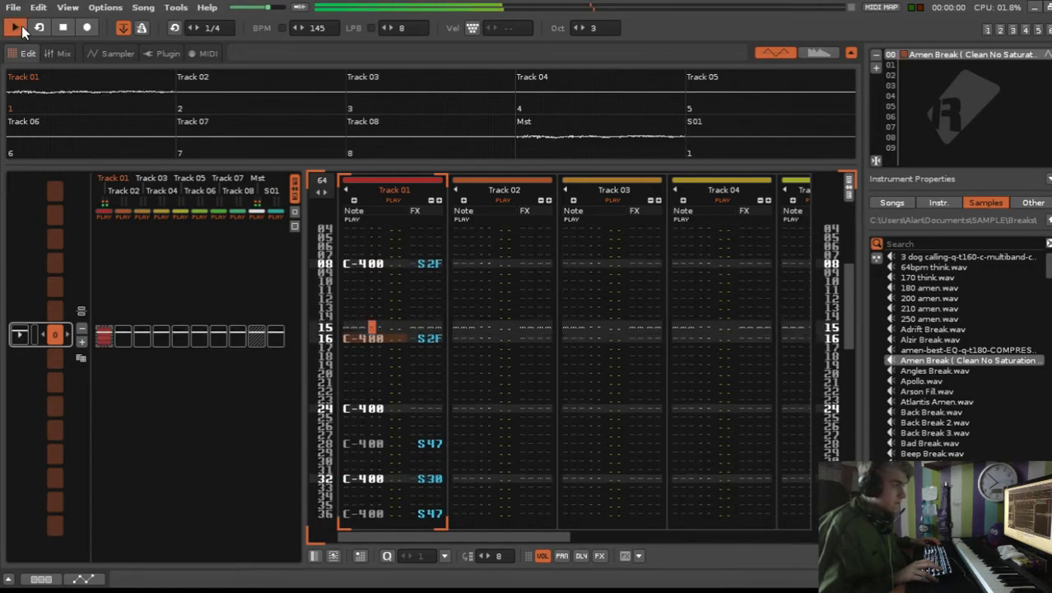
left_click(15, 27)
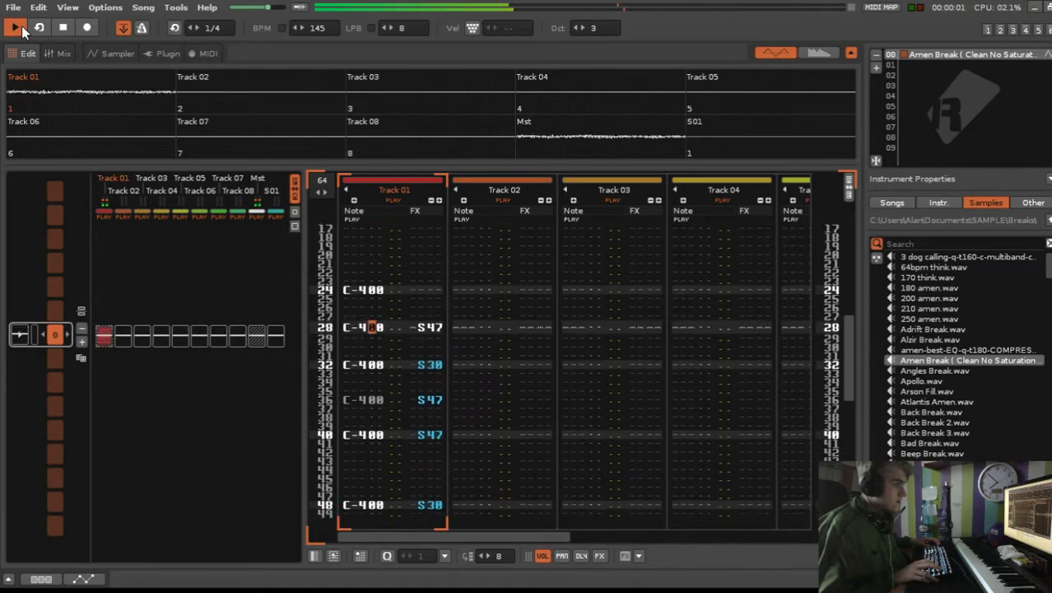
left_click(62, 27)
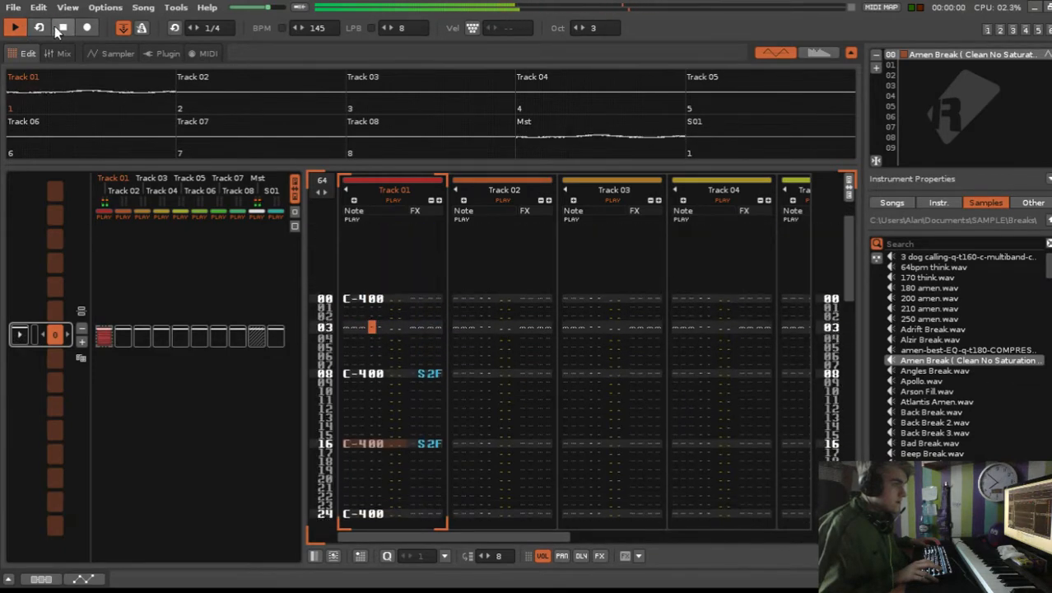
left_click(118, 53)
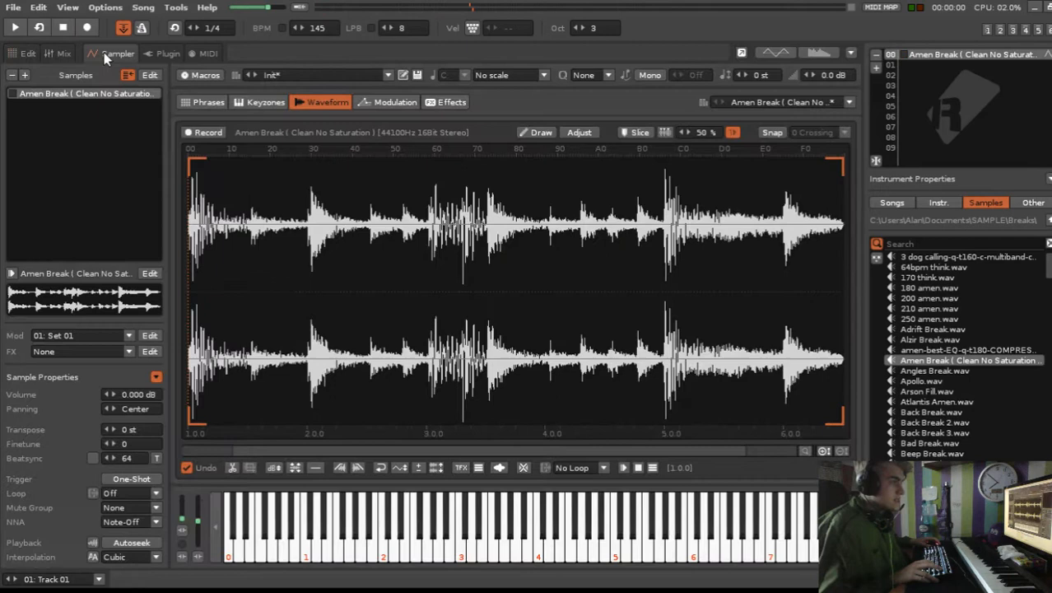
- Restart pattern playback while the Amen Break waveform stays in view
left_click(14, 28)
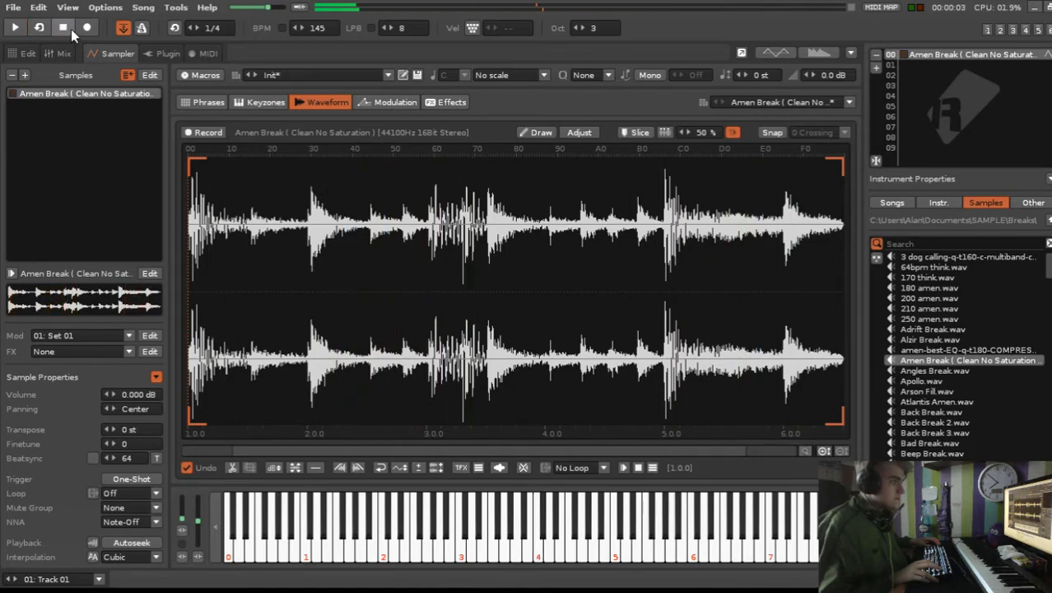
mouse_move(258, 214)
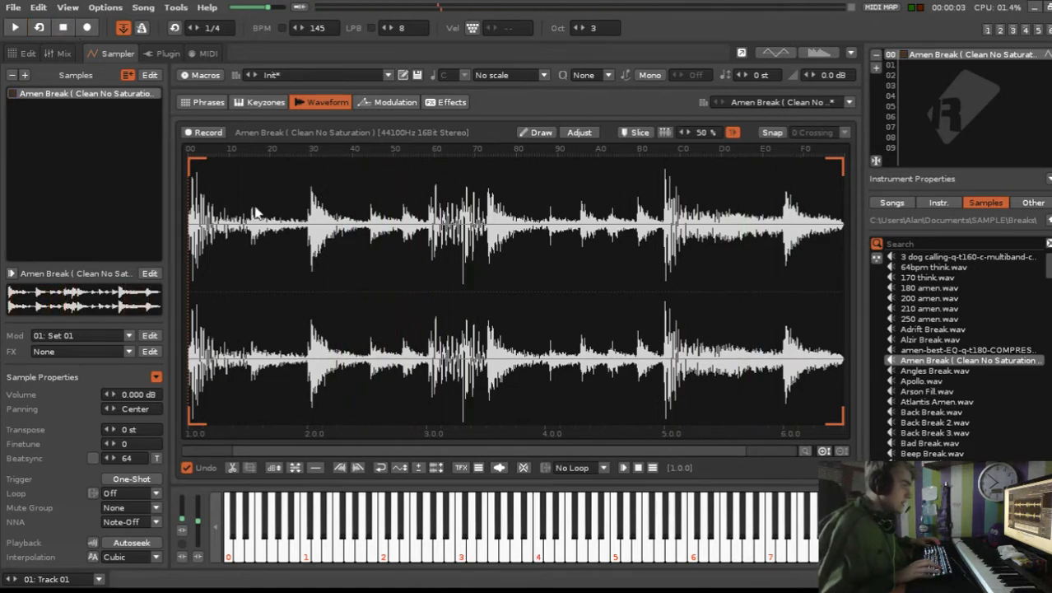
mouse_move(231, 203)
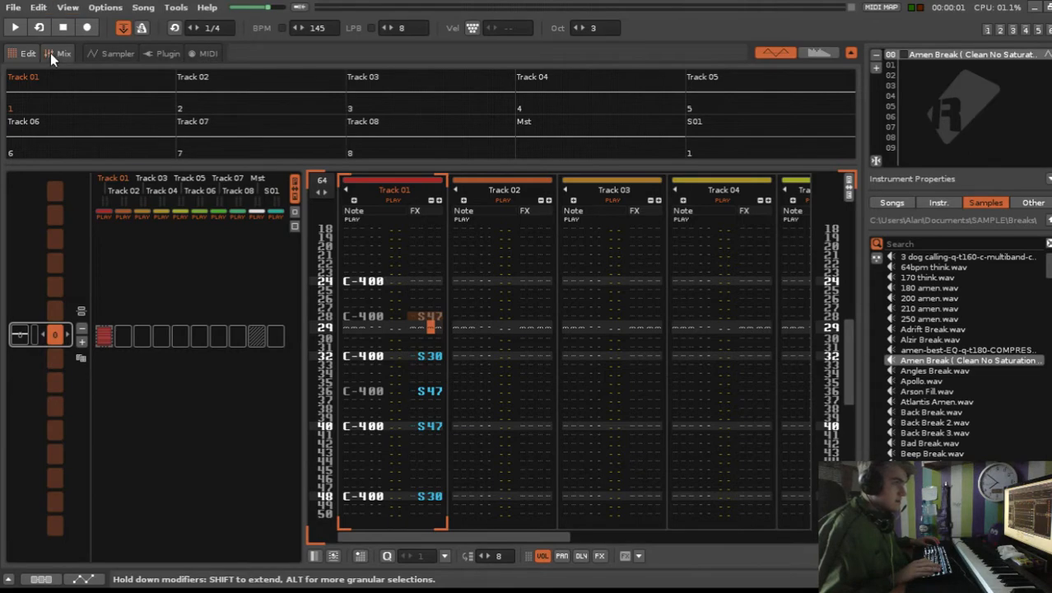
- Check the Amen Break waveform ruler for slice positions for the SBA and S00 offsets
left_click(118, 53)
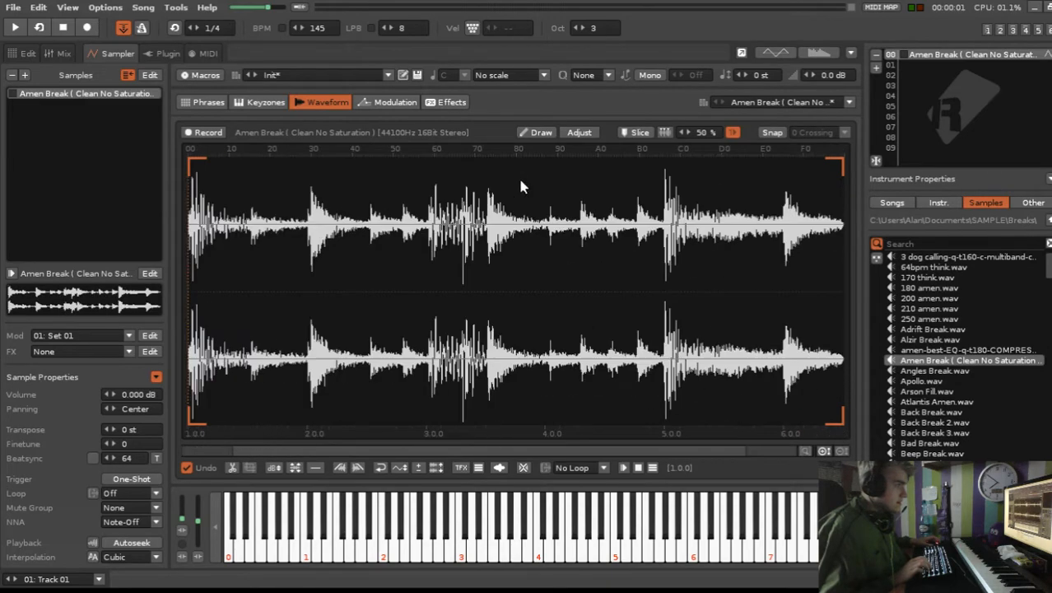
mouse_move(182, 184)
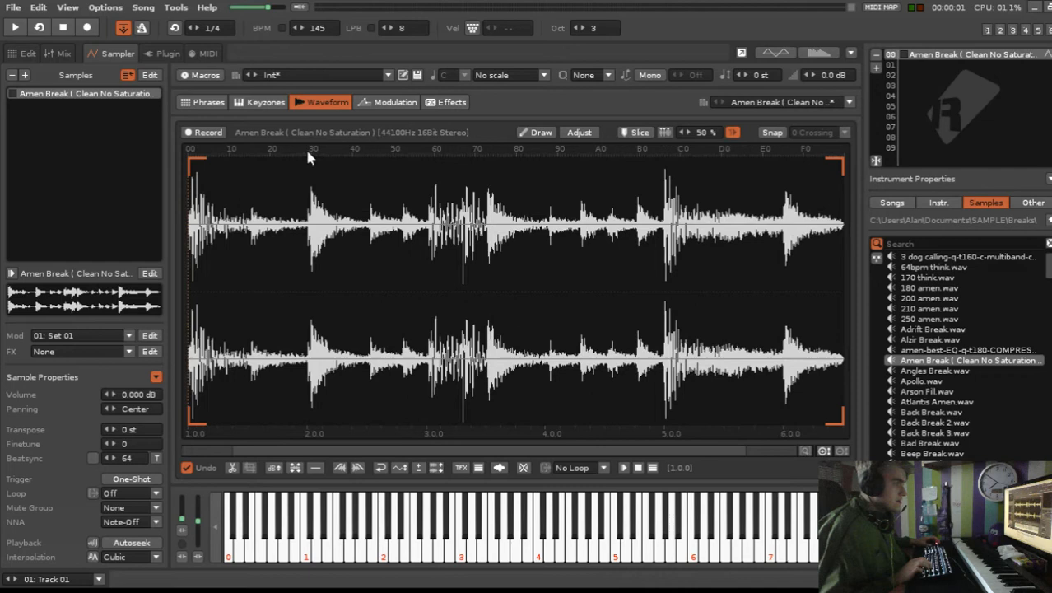
mouse_move(148, 68)
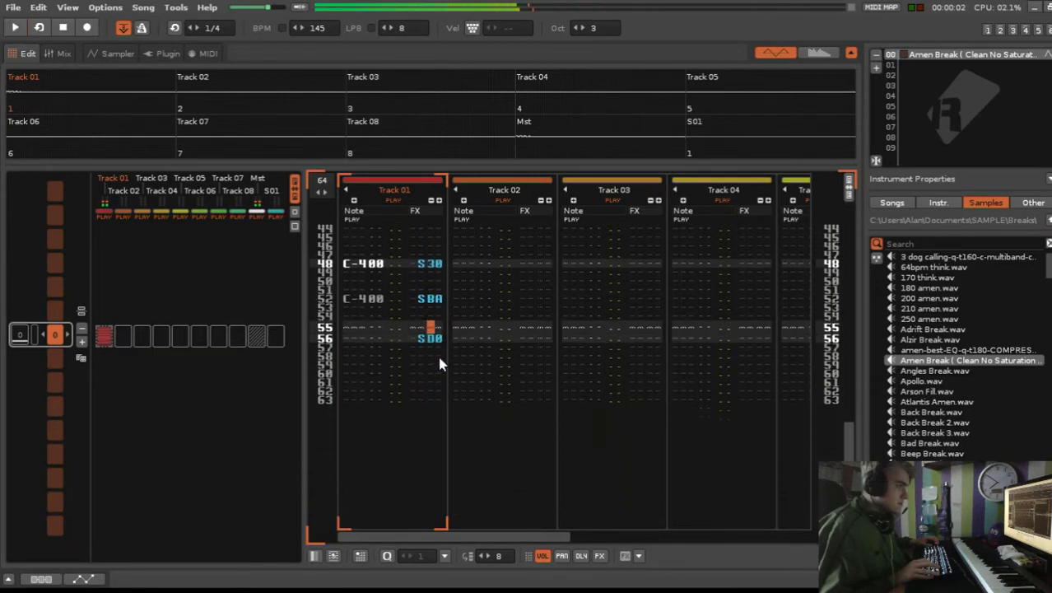
- Reopen the Sampler view to show the Amen Break waveform after entering SBA and S00
left_click(118, 53)
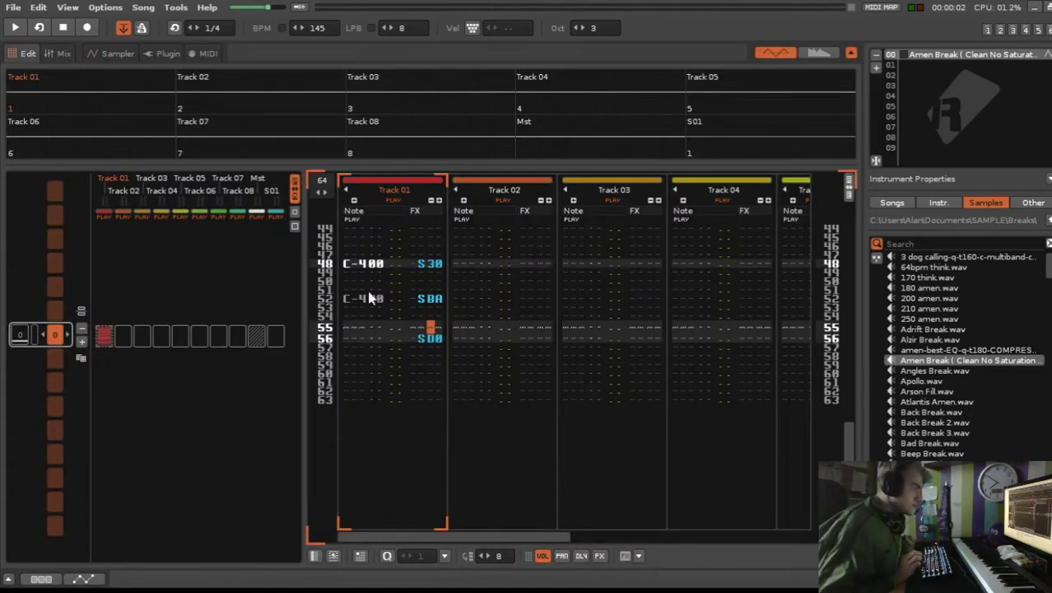
left_click(118, 53)
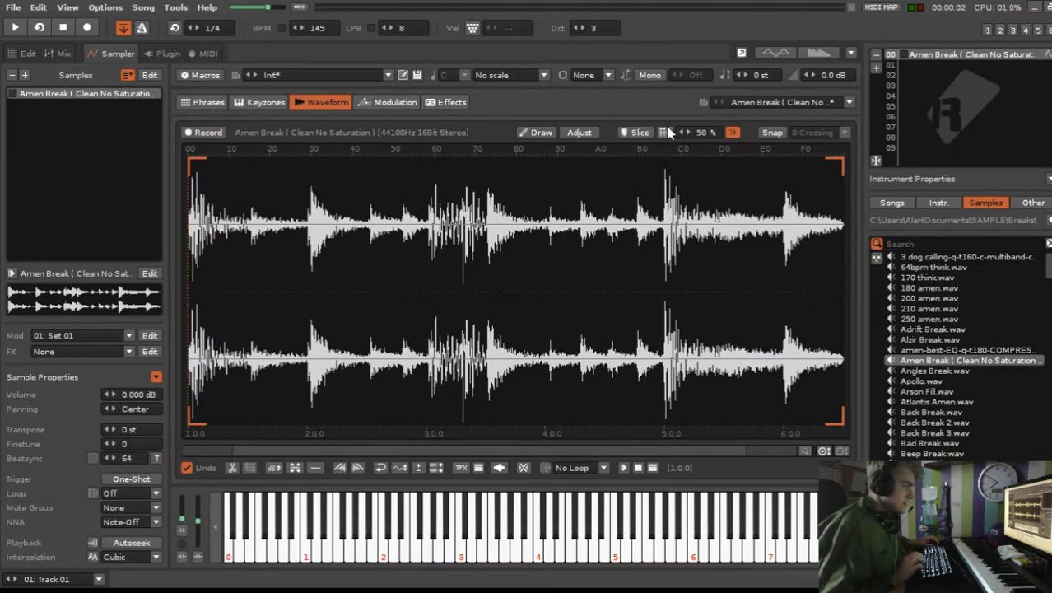
mouse_move(667, 143)
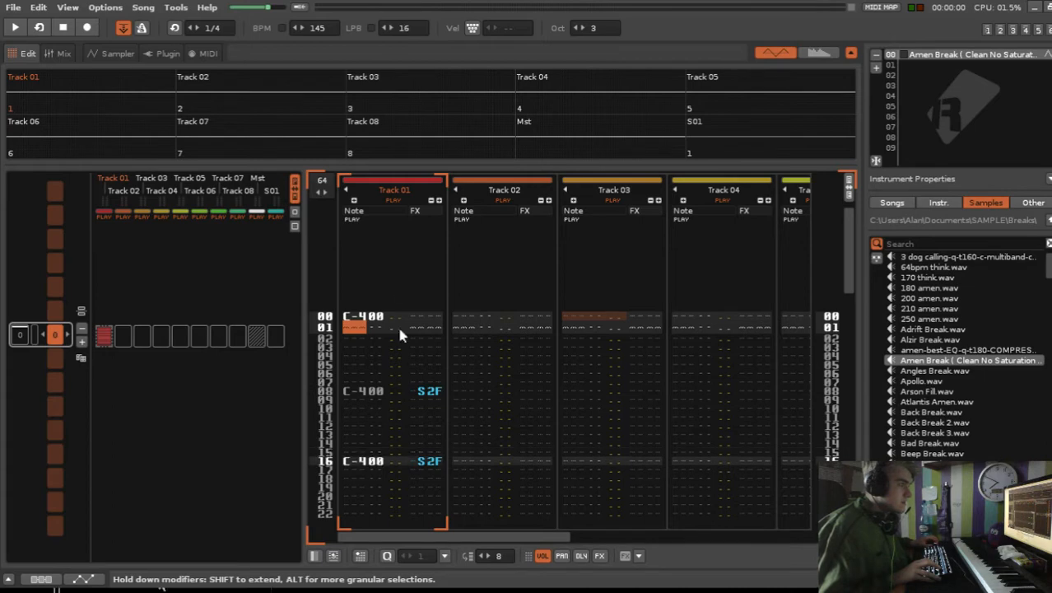
- Set LPB to 16 and place the edit position on row 01 of Track 01
left_click(485, 555)
type("S00")
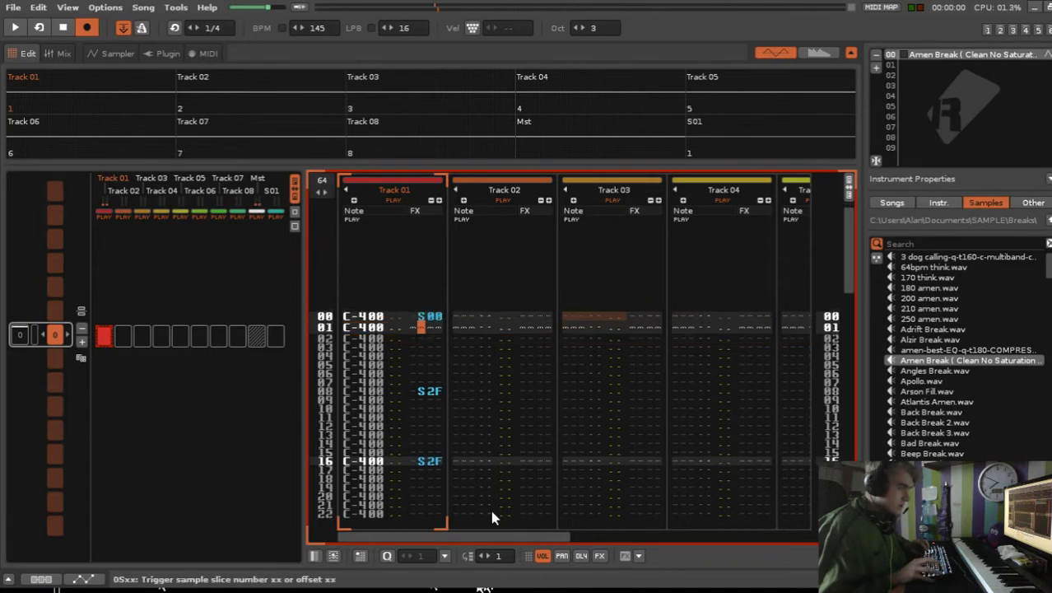
- Fill all 64 rows of Track 01 with C-4 notes and rising 0Sxx offsets, then play
scroll("down", 3)
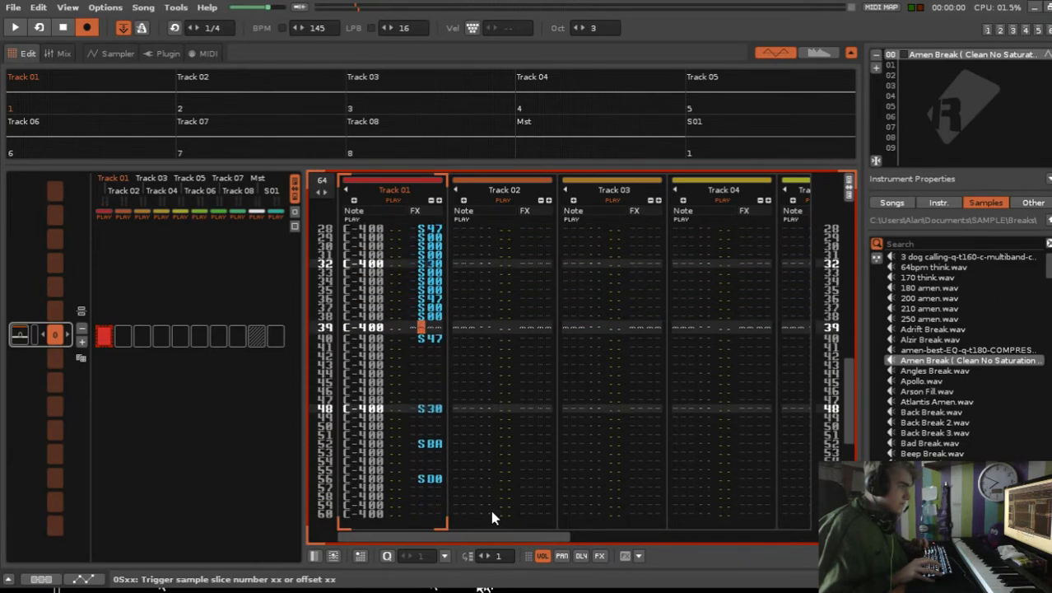
scroll("down", 3)
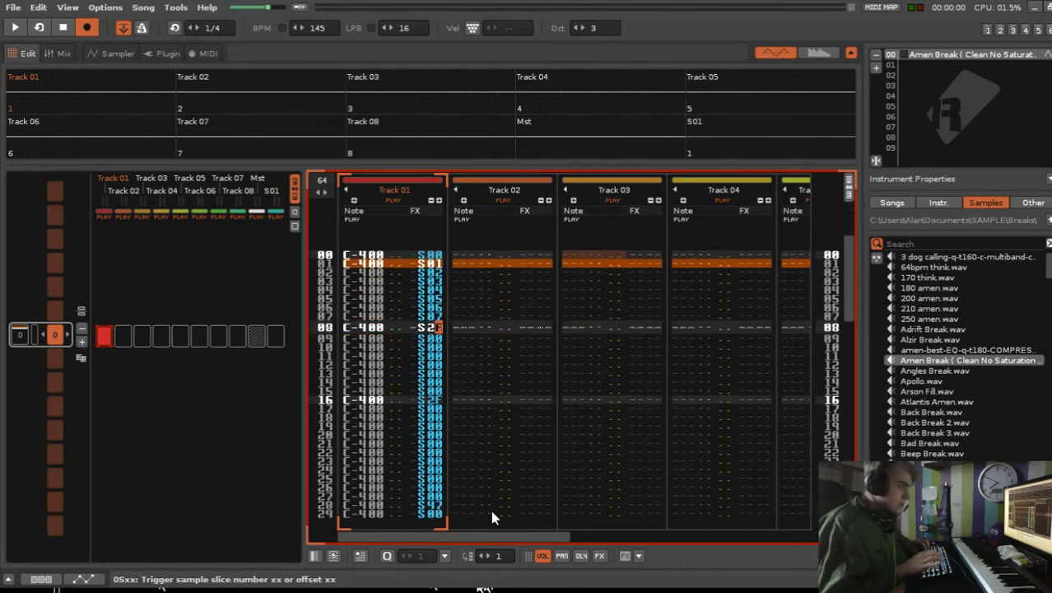
scroll("down", 3)
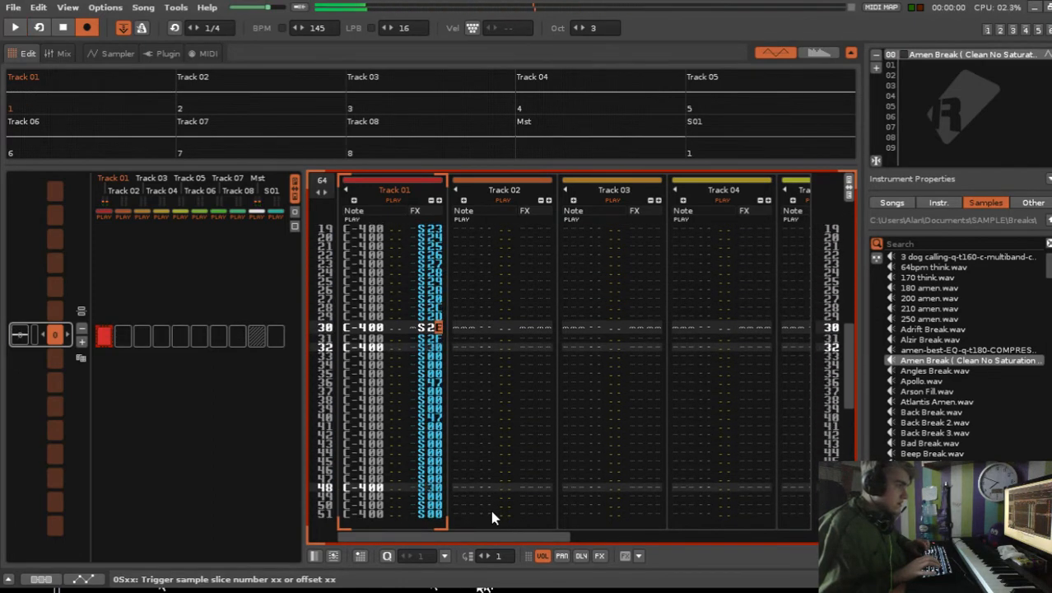
scroll("down", 3)
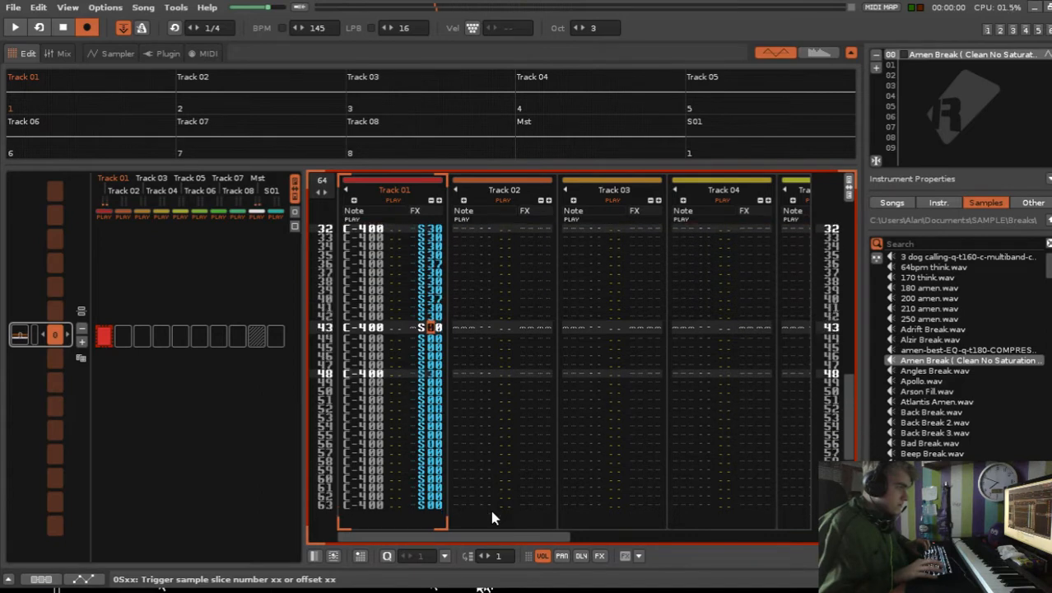
scroll("down", 3)
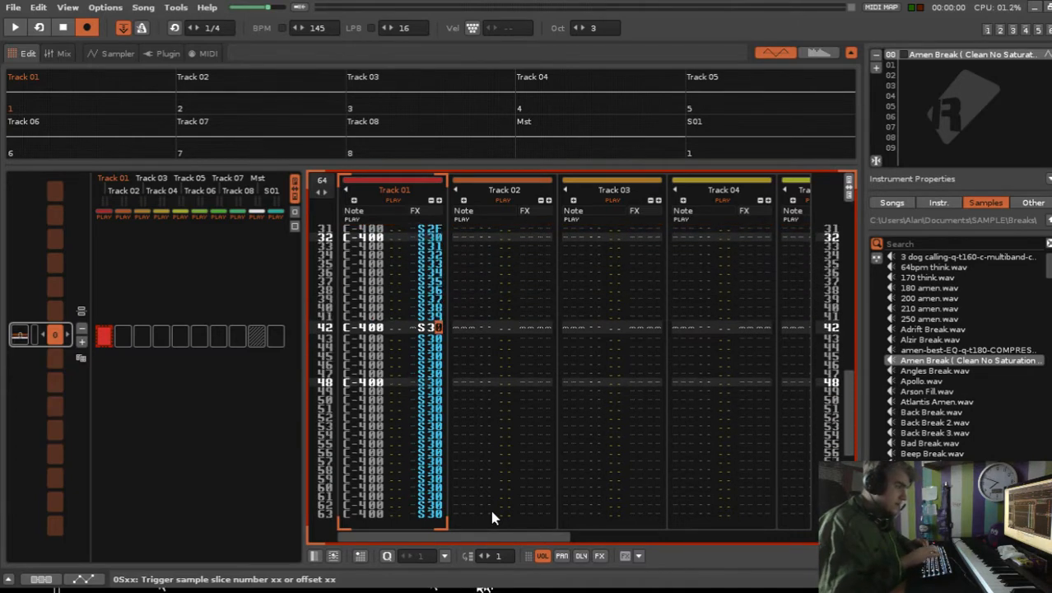
scroll("down", 3)
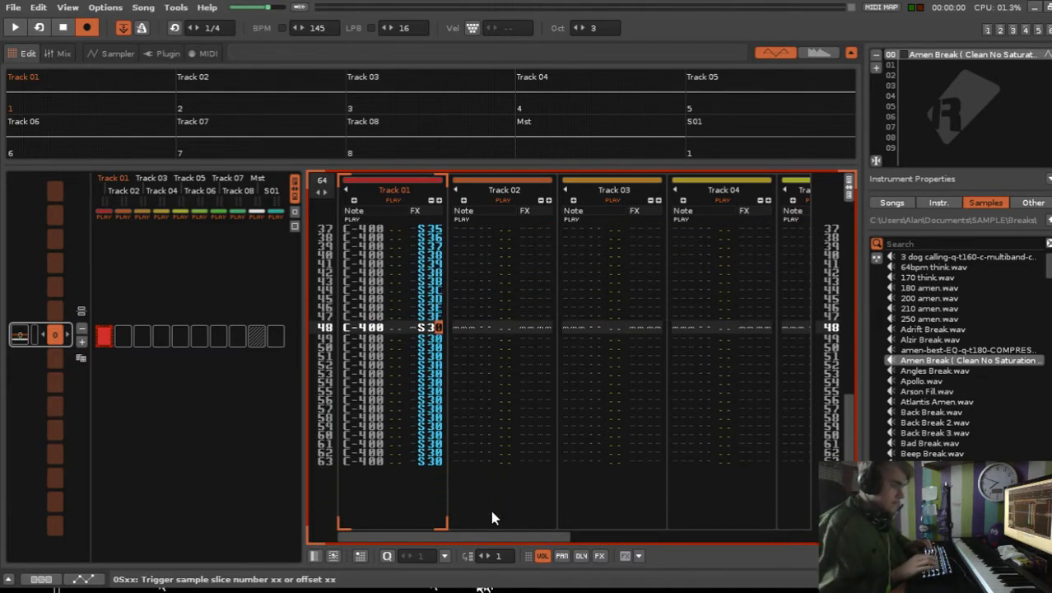
scroll("down", 3)
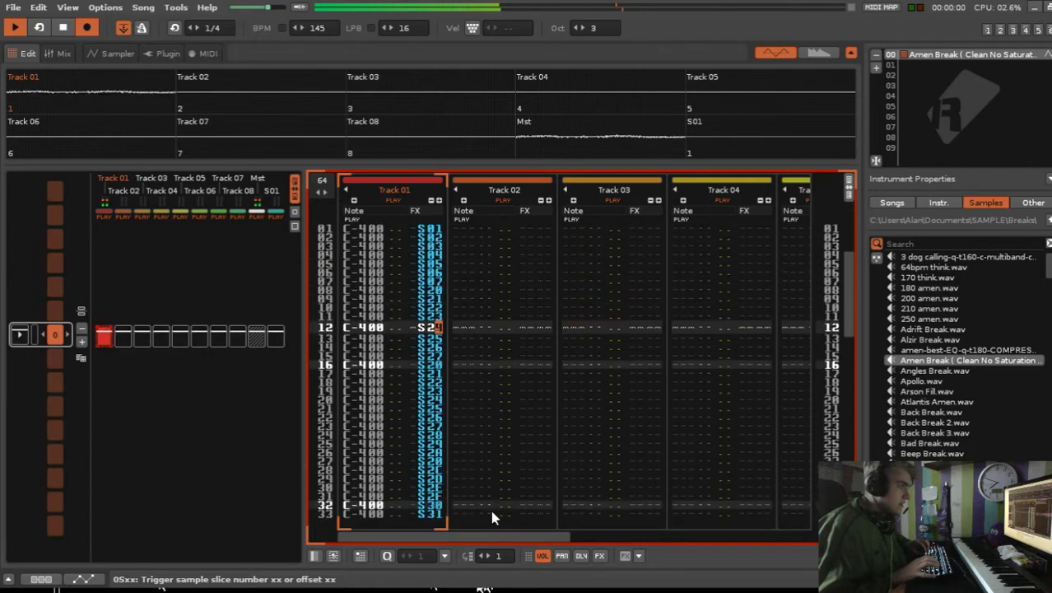
- Lower lines per beat from 16 to 4 while the break plays, showing the waveform
scroll("down", 3)
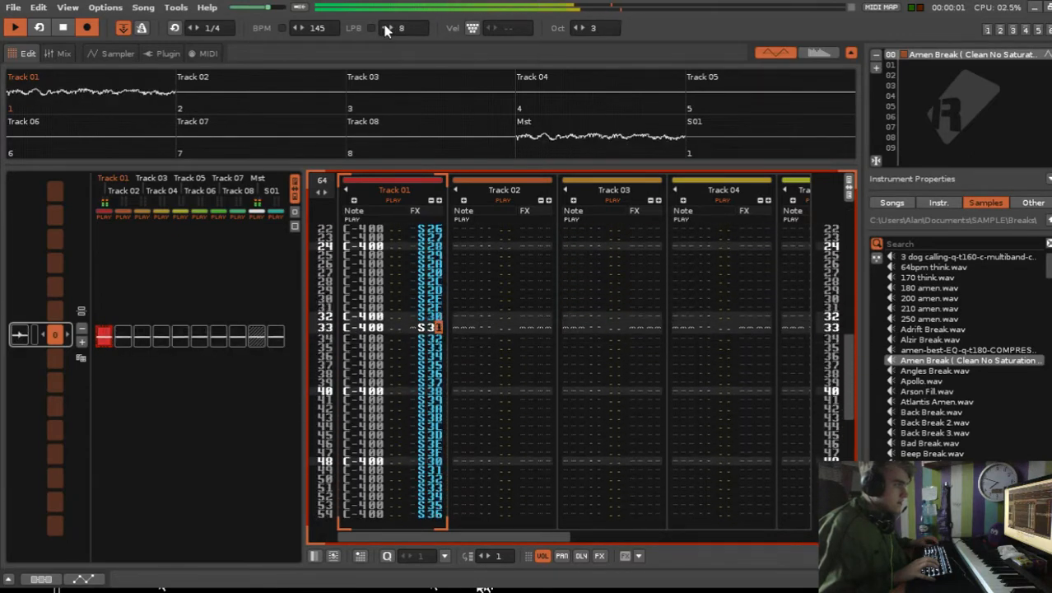
left_click(119, 53)
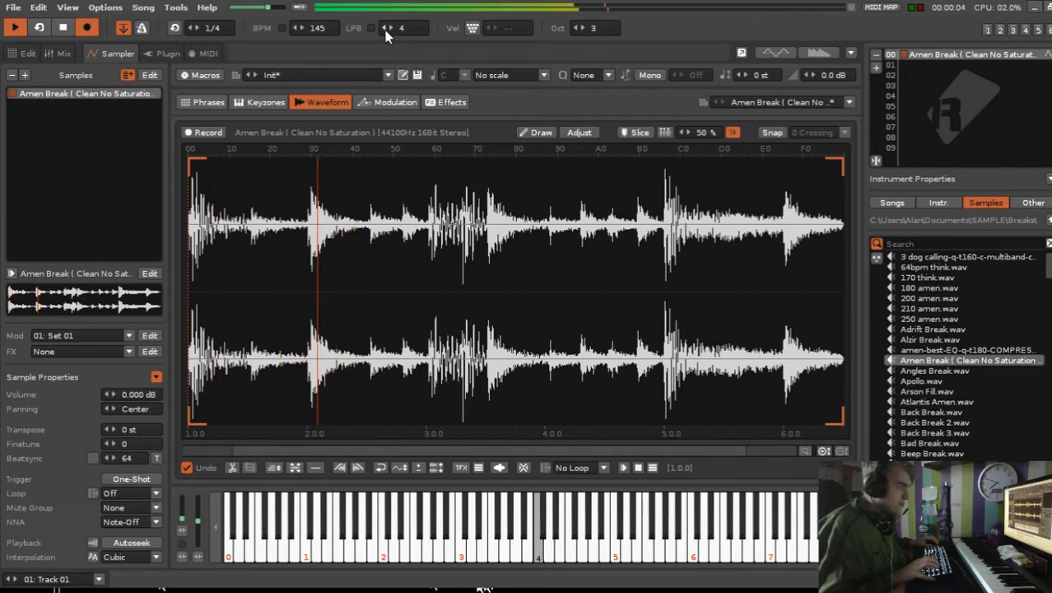
- Restart, then stop the break and return to the Track 01 slice-command pattern
left_click(39, 27)
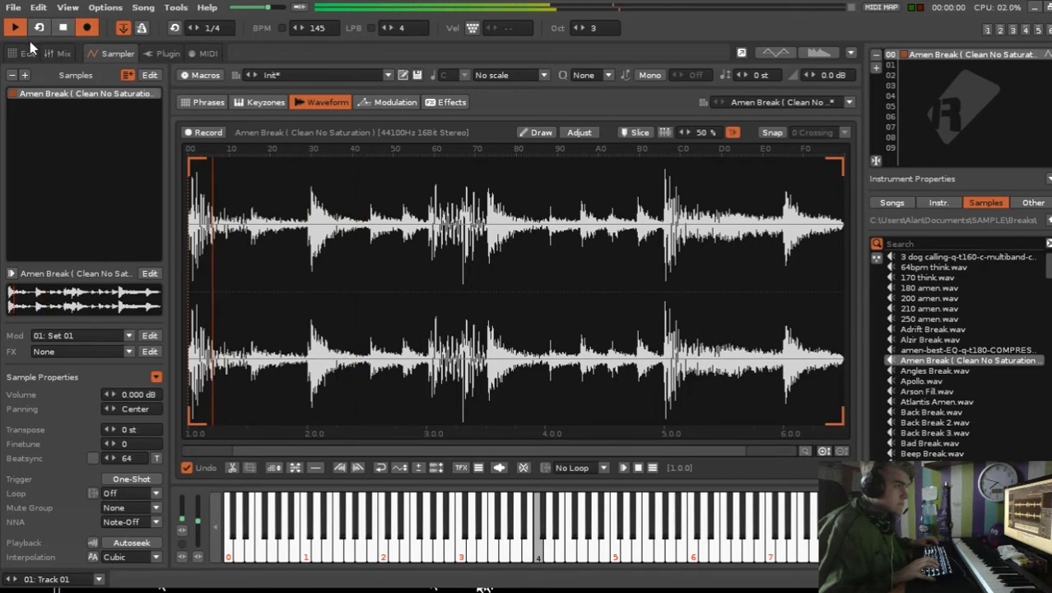
left_click(14, 27)
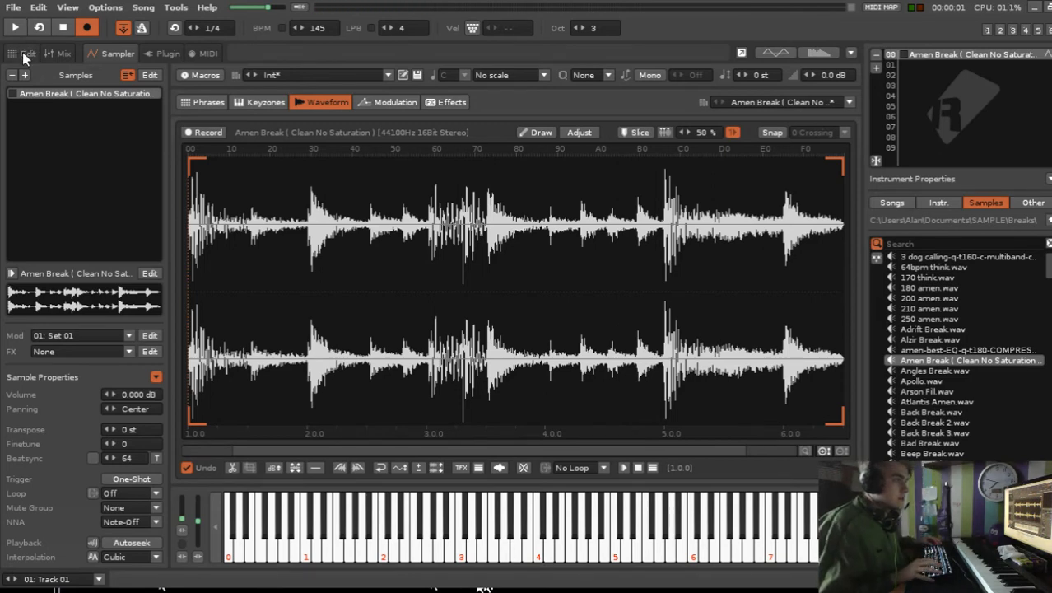
left_click(27, 52)
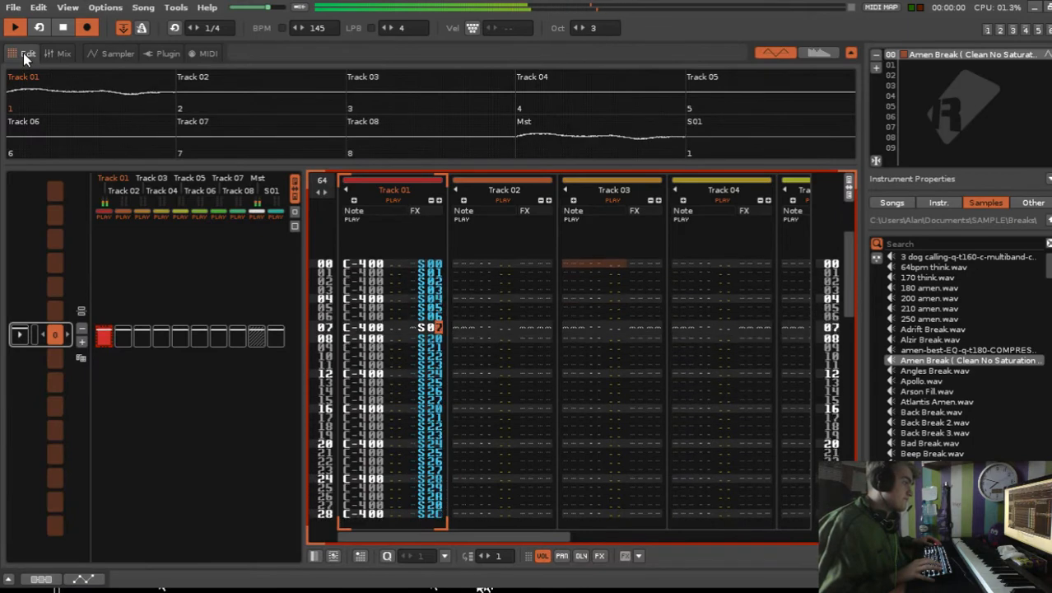
- Audition the playing break at 8, 15, and 64 lines per beat, then drop to 2
left_click(15, 27)
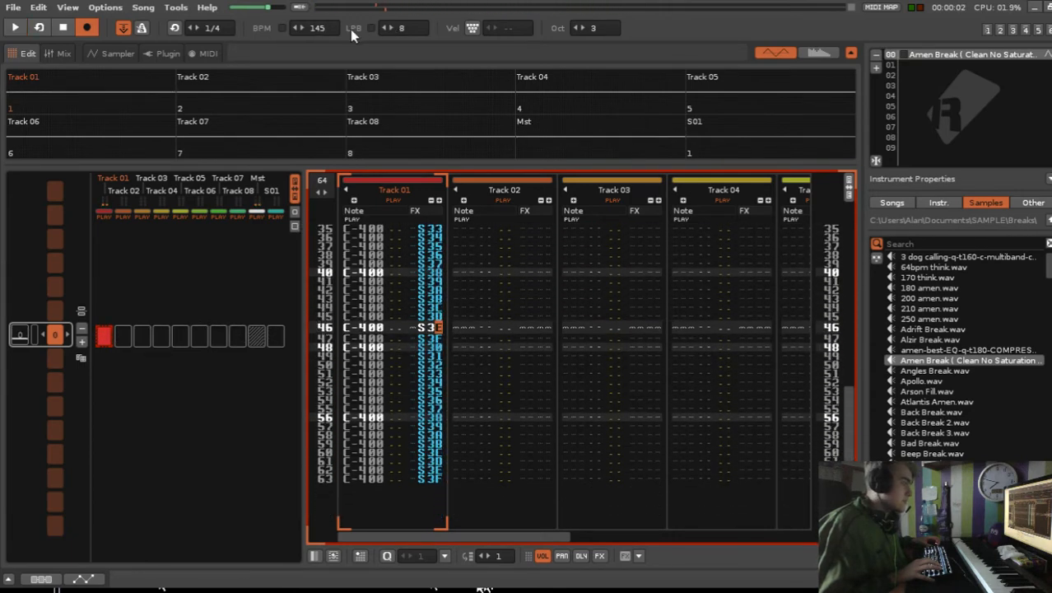
left_click(387, 27)
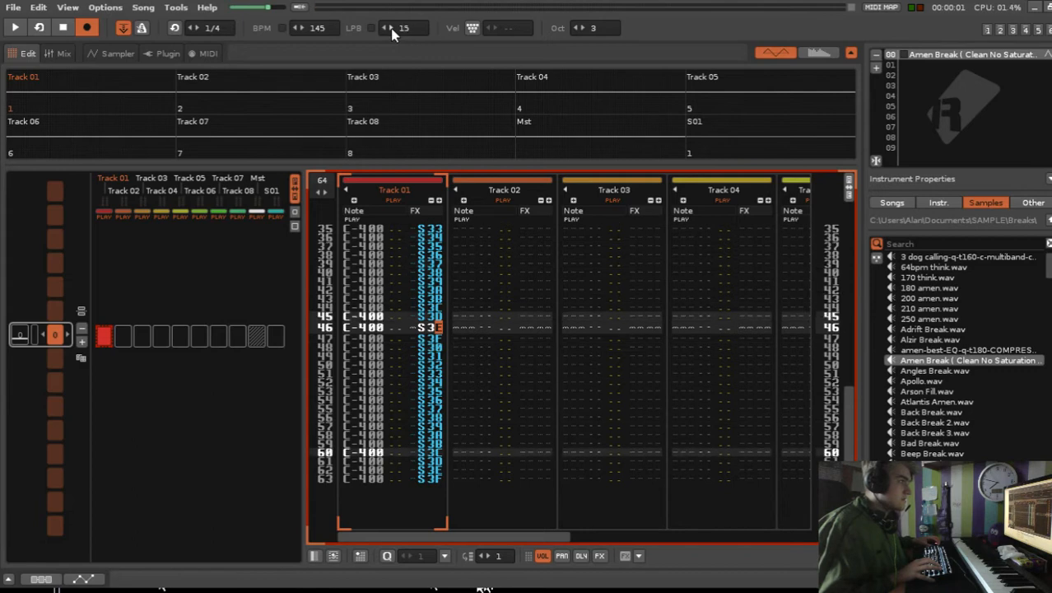
left_click(15, 27)
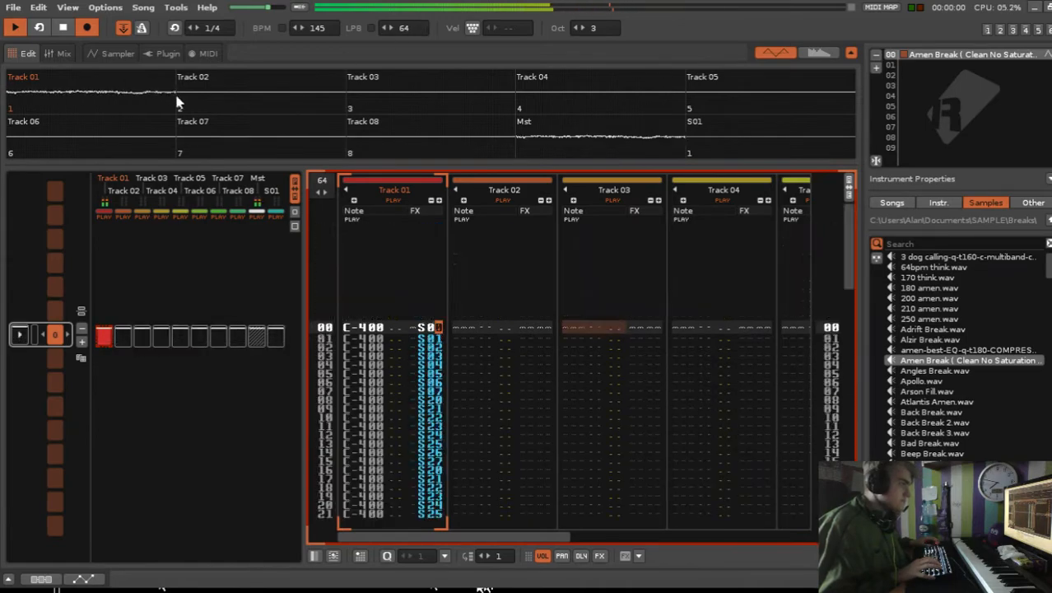
left_click(118, 53)
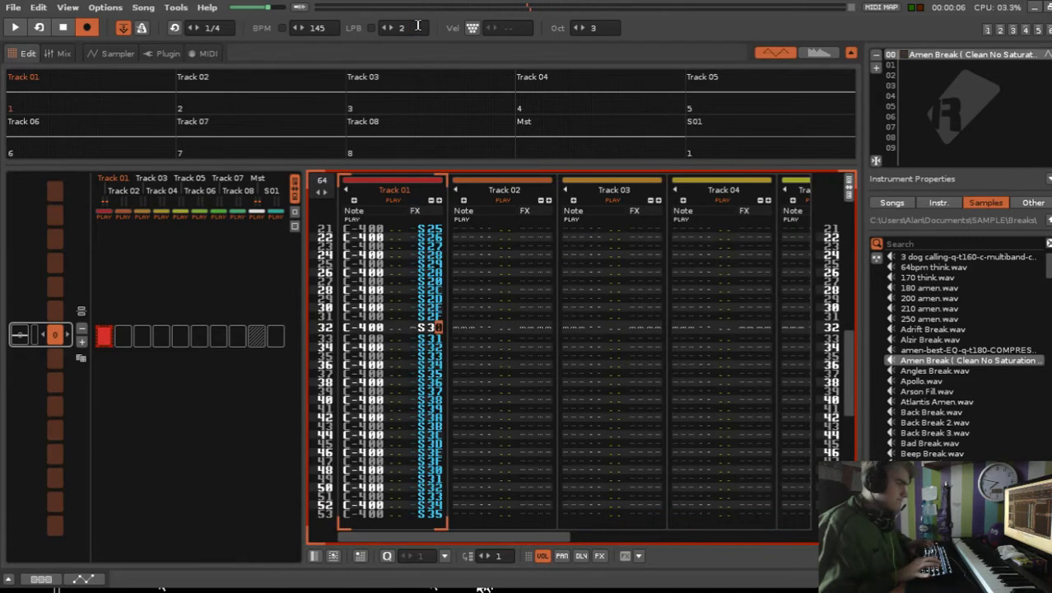
- Settle lines per beat at 6 and view the Amen Break waveform
left_click(15, 27)
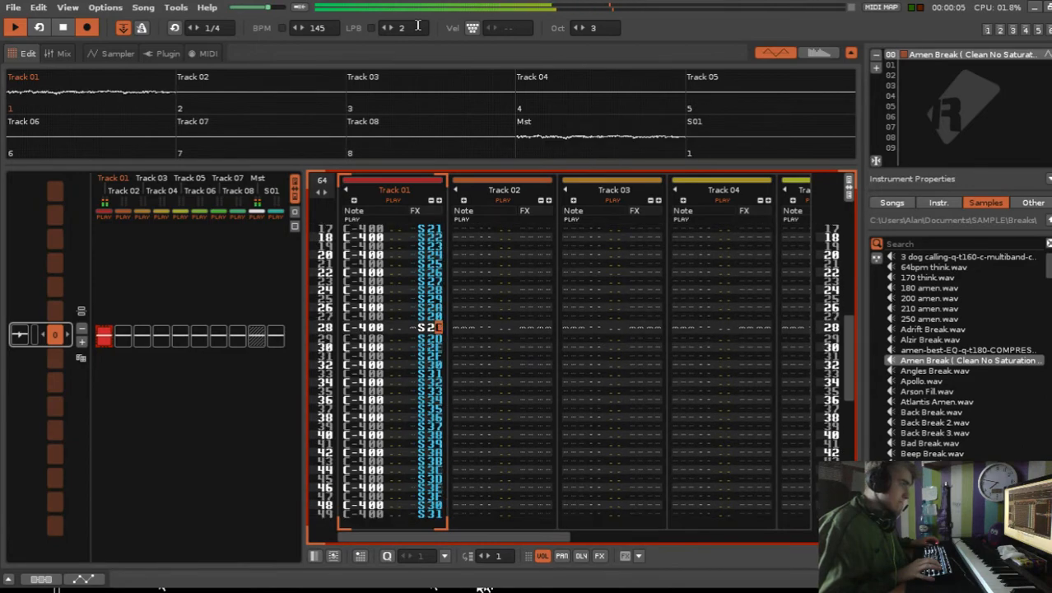
scroll("down", 3)
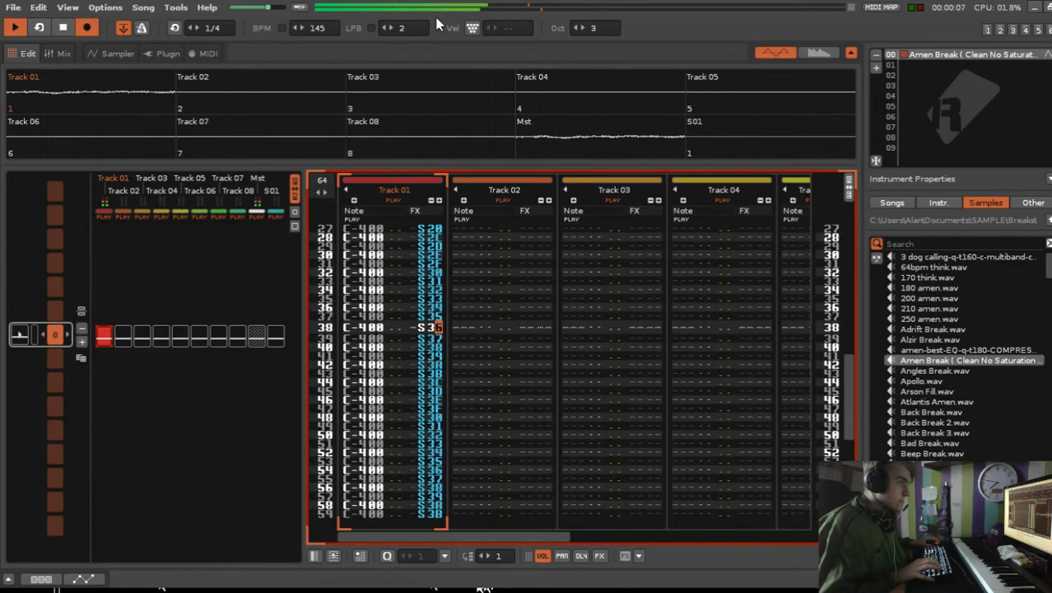
left_click(388, 28)
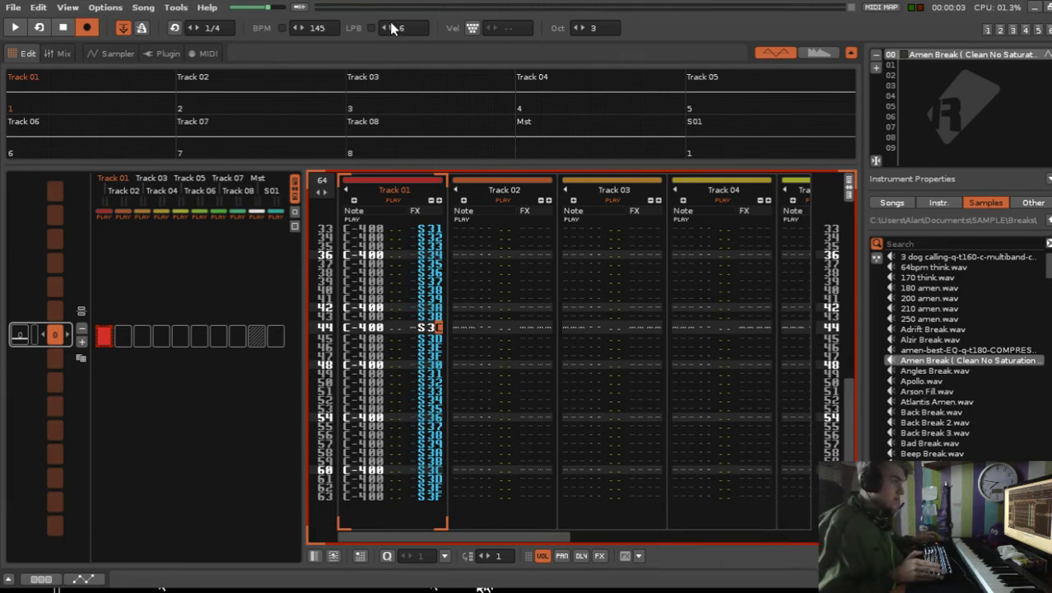
left_click(118, 53)
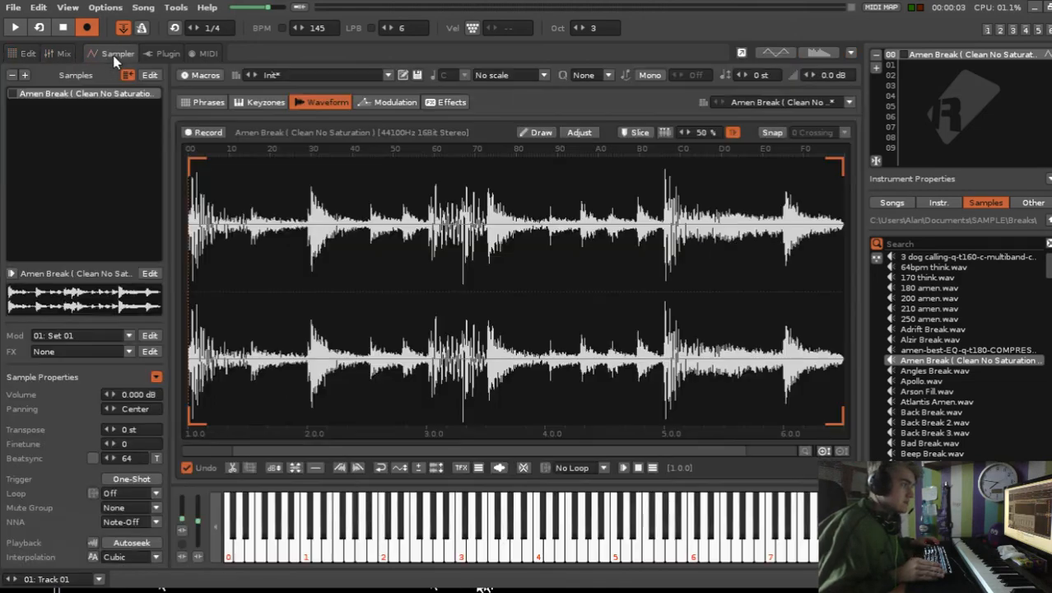
- Switch back to the pattern editor, where Track 01 rows 49–63 appear empty
left_click(28, 53)
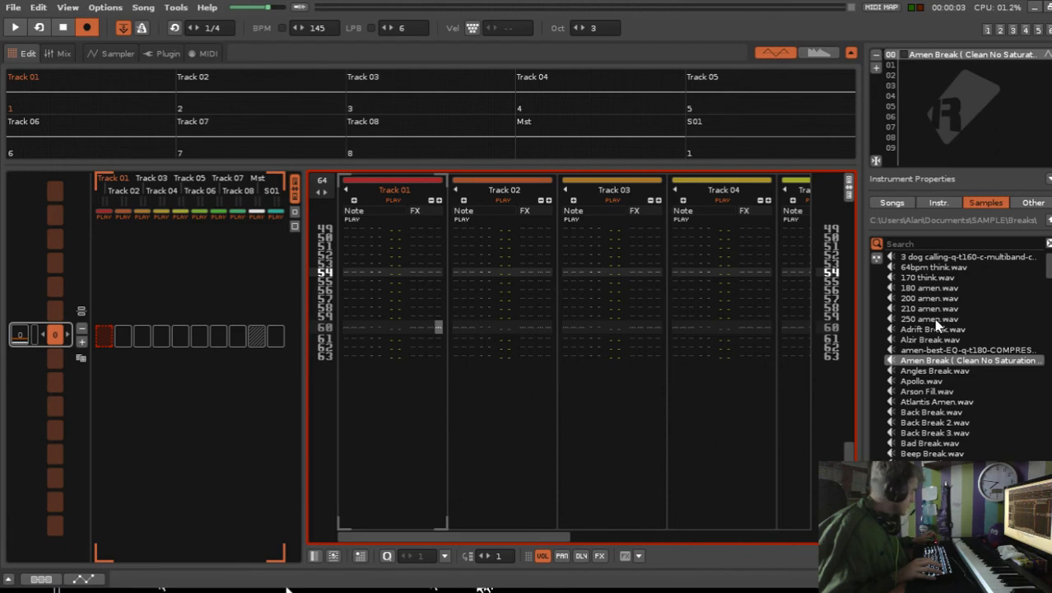
mouse_move(718, 567)
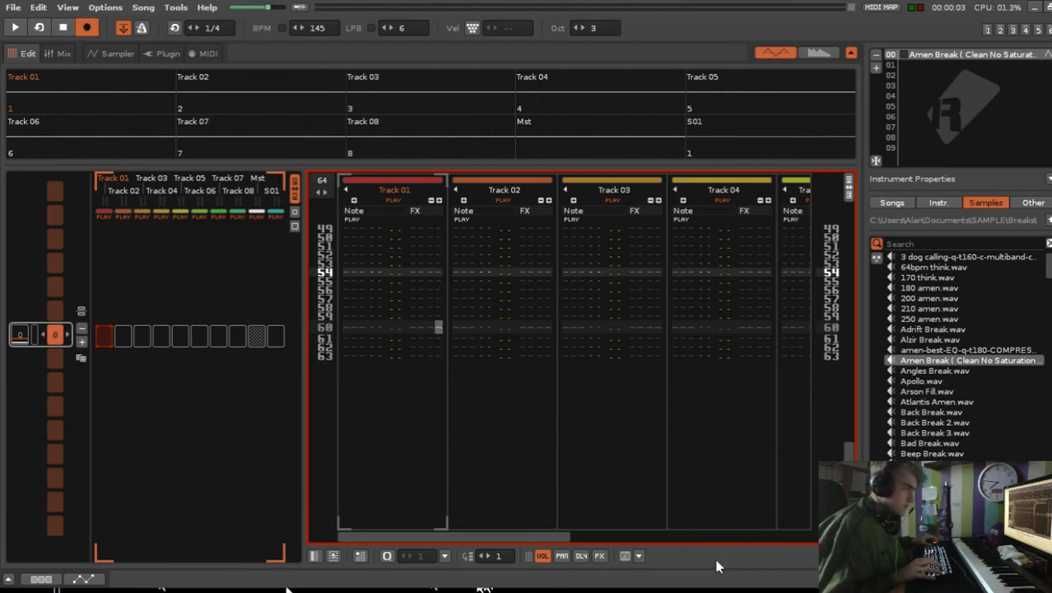
mouse_move(679, 209)
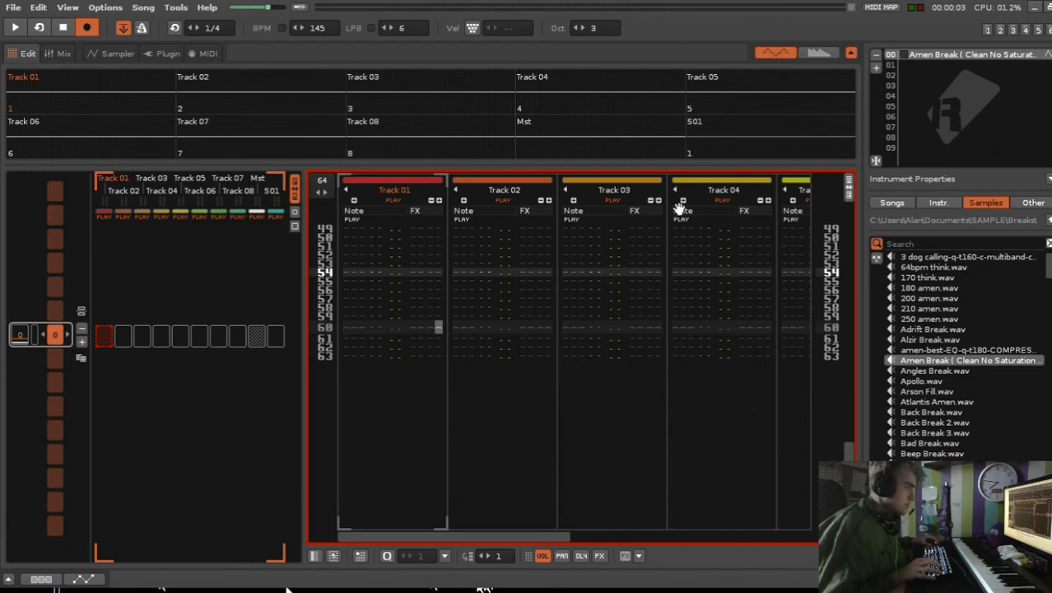